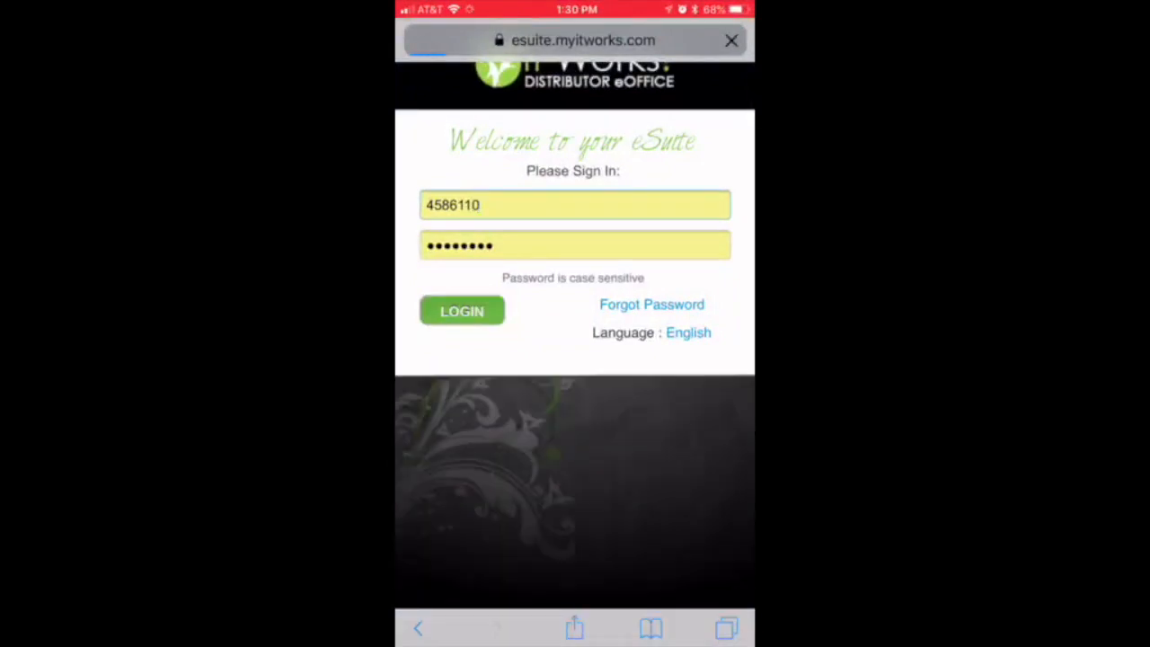
Log in with the saved ID and password, then scroll the eSuite dashboard.
{"action": "left_click", "coordinate": [462, 311]}
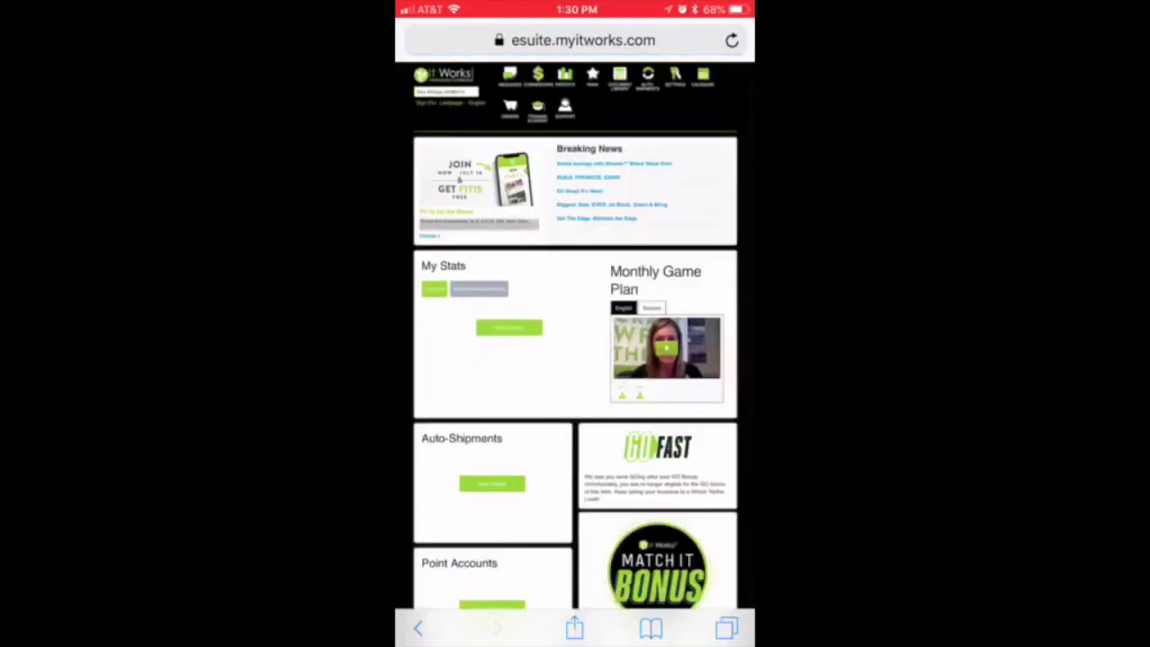
{"action": "scroll", "scroll_direction": "down", "scroll_amount": 3}
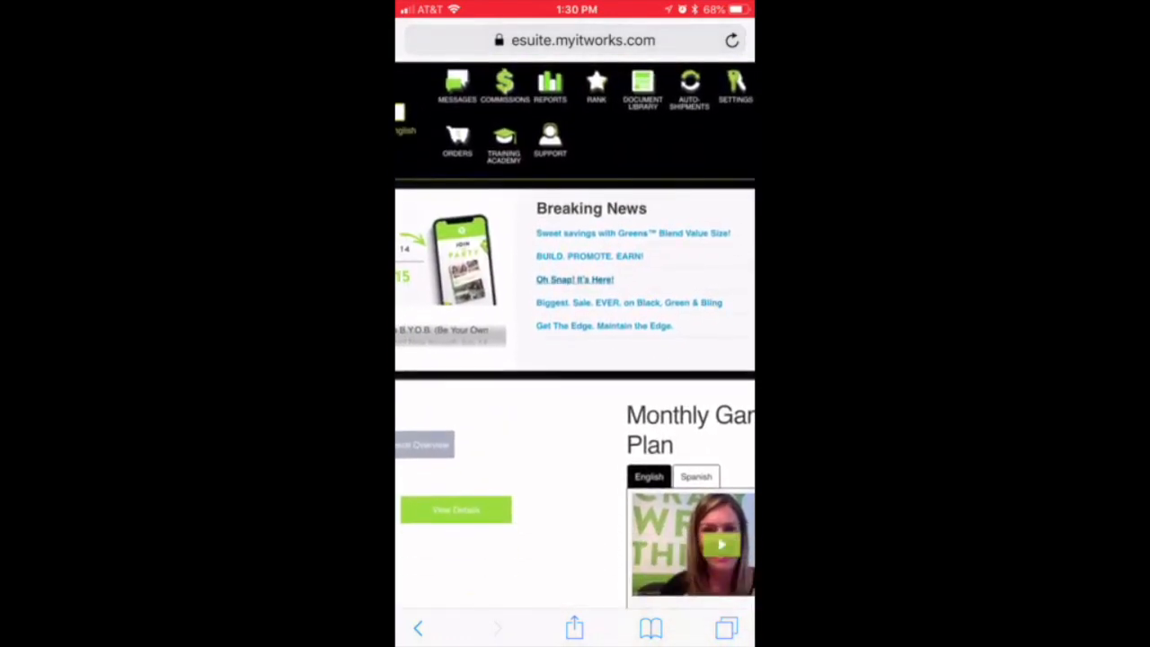
Open Training Academy from the top navigation bar to show the Newbie section.
{"action": "left_click", "coordinate": [503, 139]}
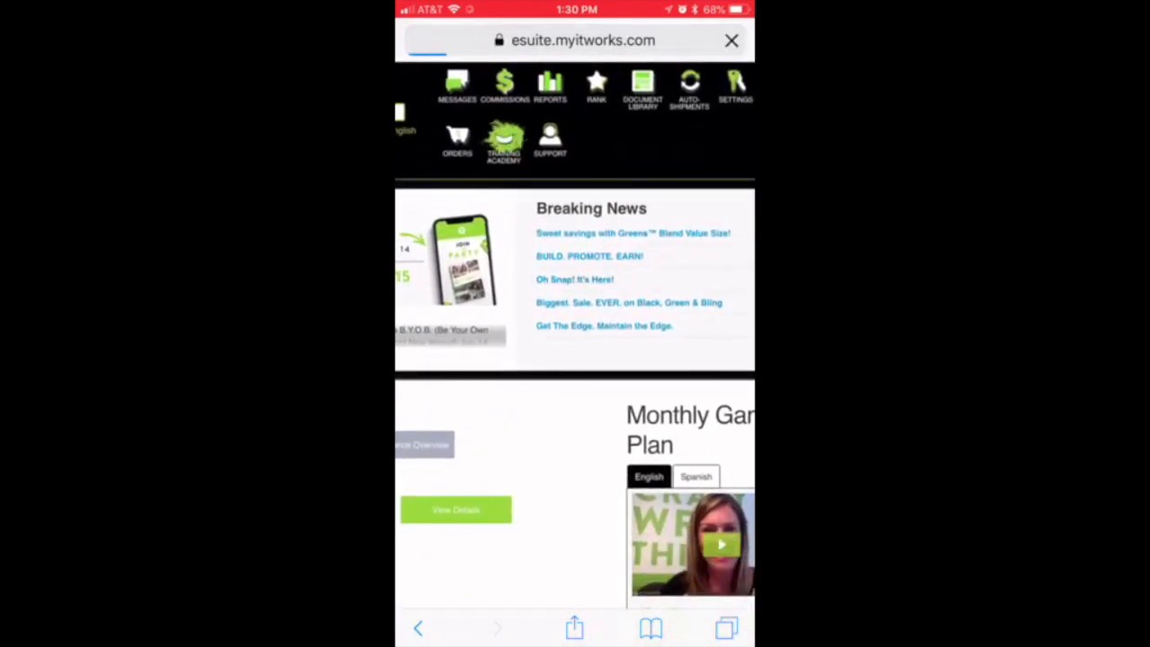
{"action": "left_click", "coordinate": [504, 140]}
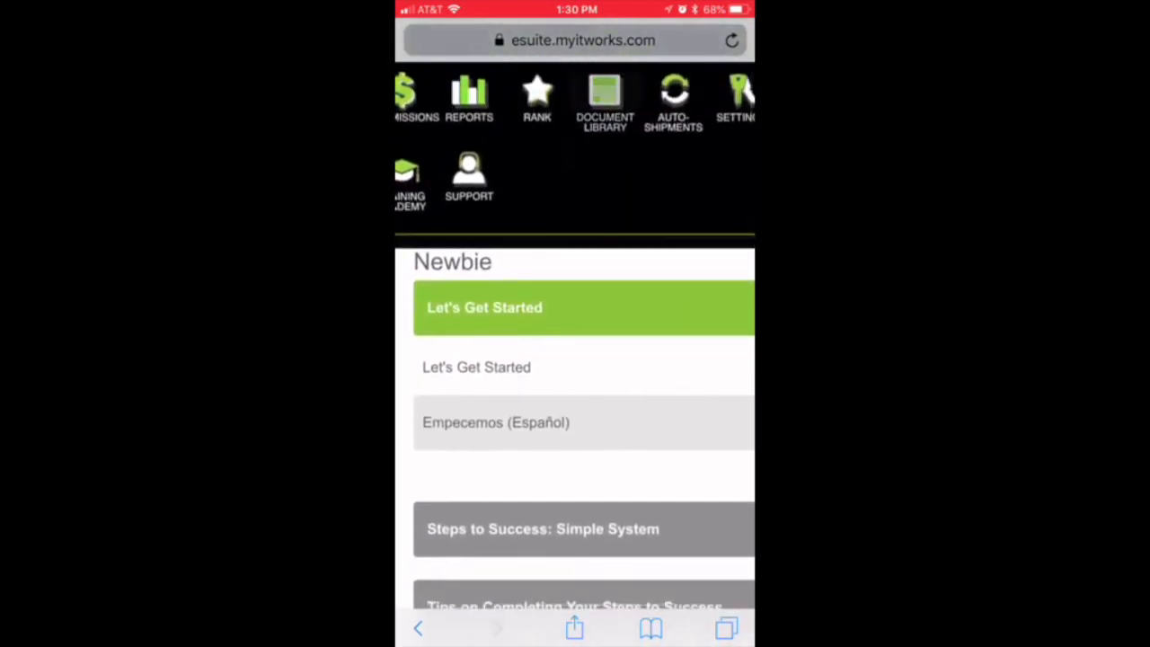
Open the Document Library and search it for 'Ruby'.
{"action": "left_click", "coordinate": [605, 96]}
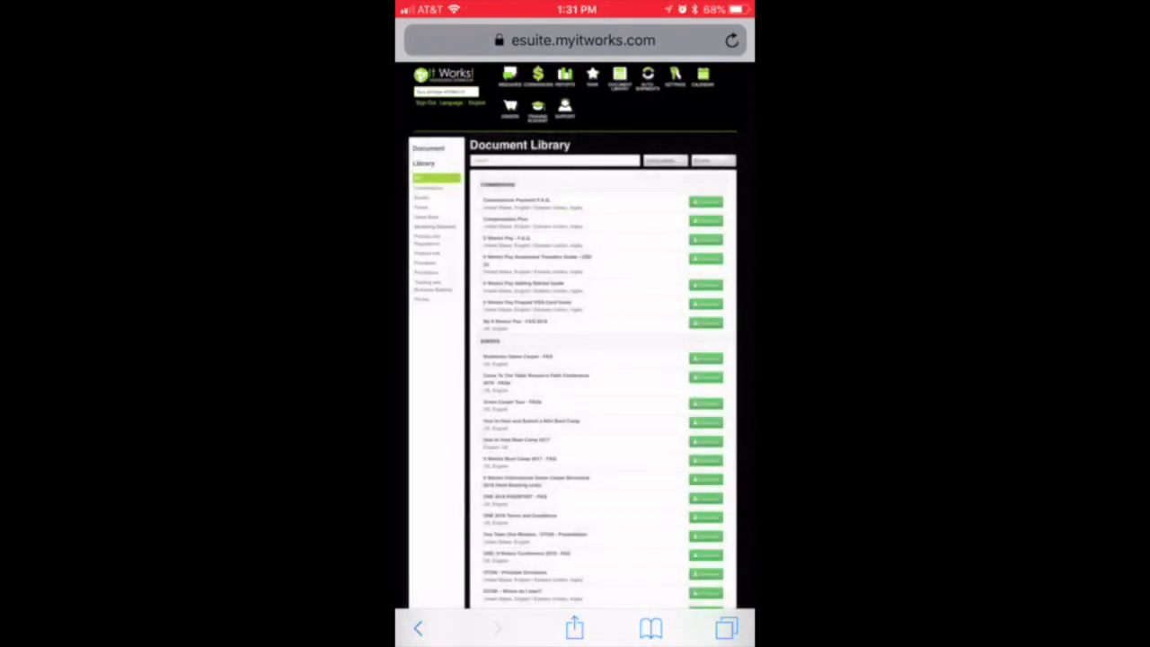
{"action": "left_click", "coordinate": [555, 160]}
{"action": "type", "text": "Ruby"}
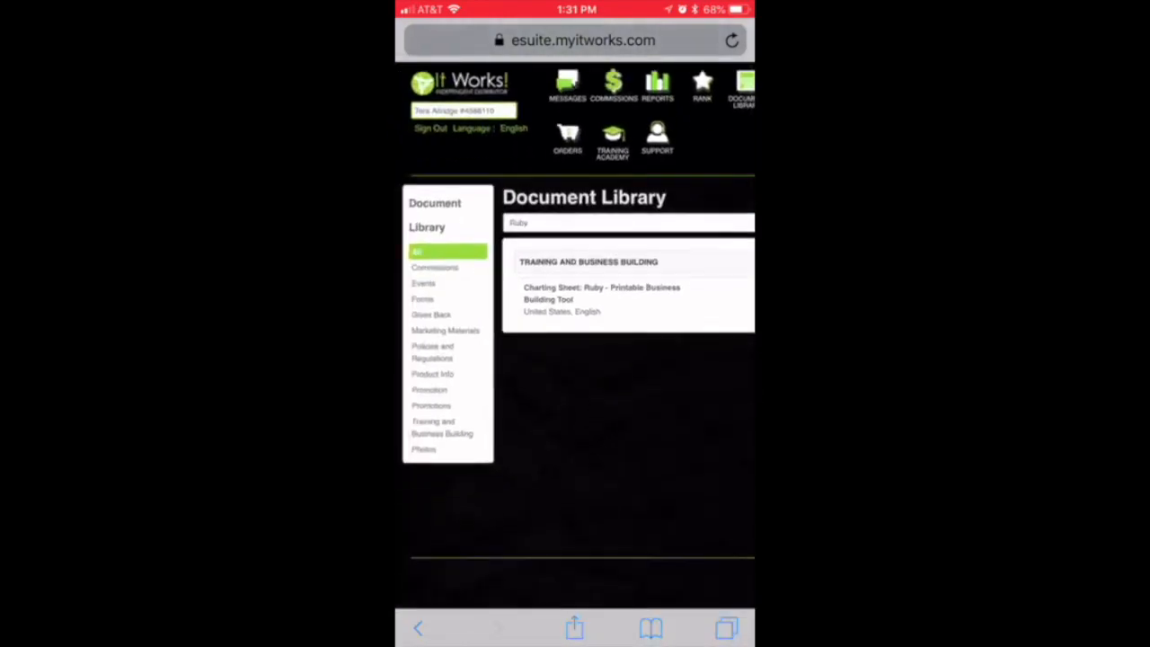
{"action": "left_click", "coordinate": [602, 299]}
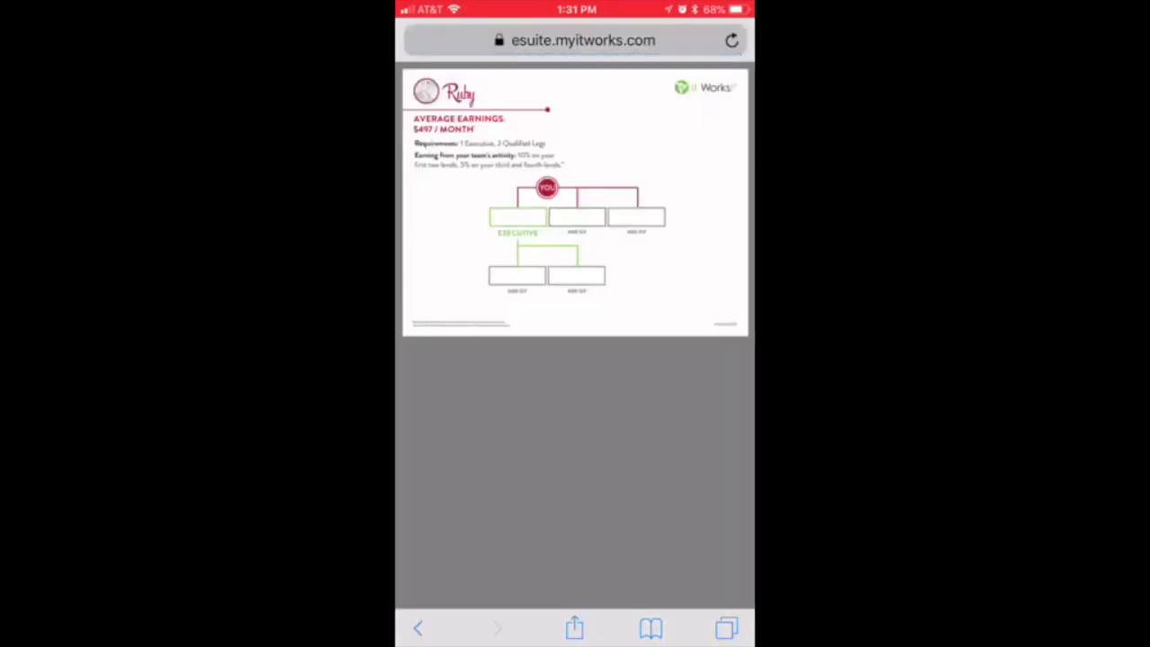
{"action": "left_click", "coordinate": [574, 627]}
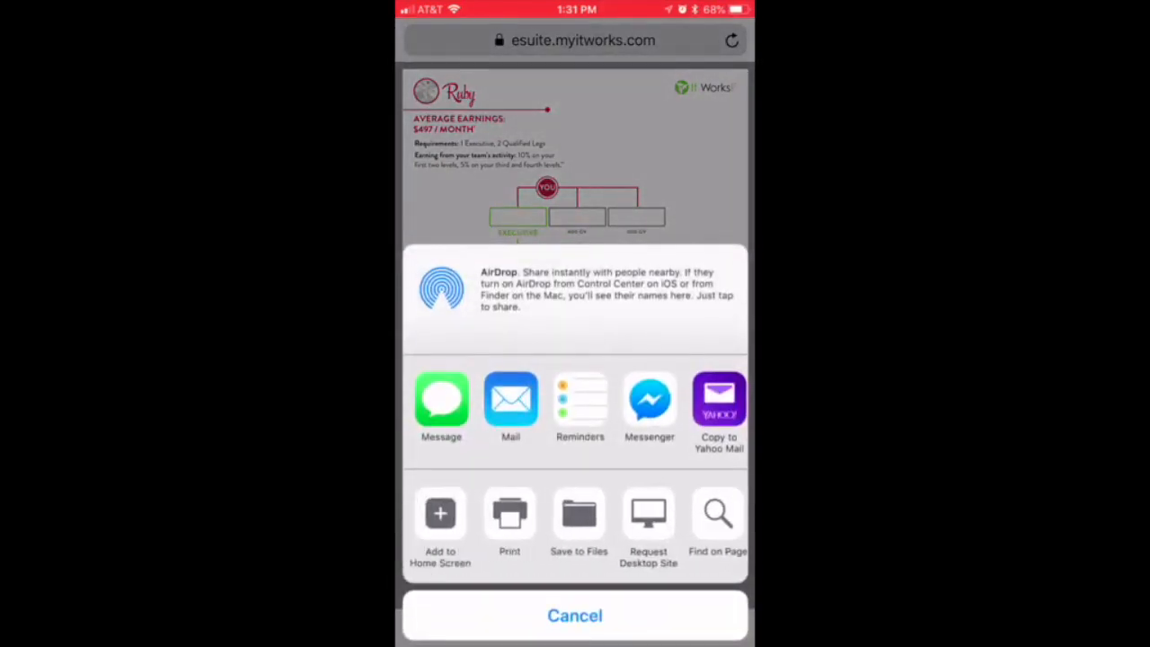
{"action": "left_click", "coordinate": [574, 615]}
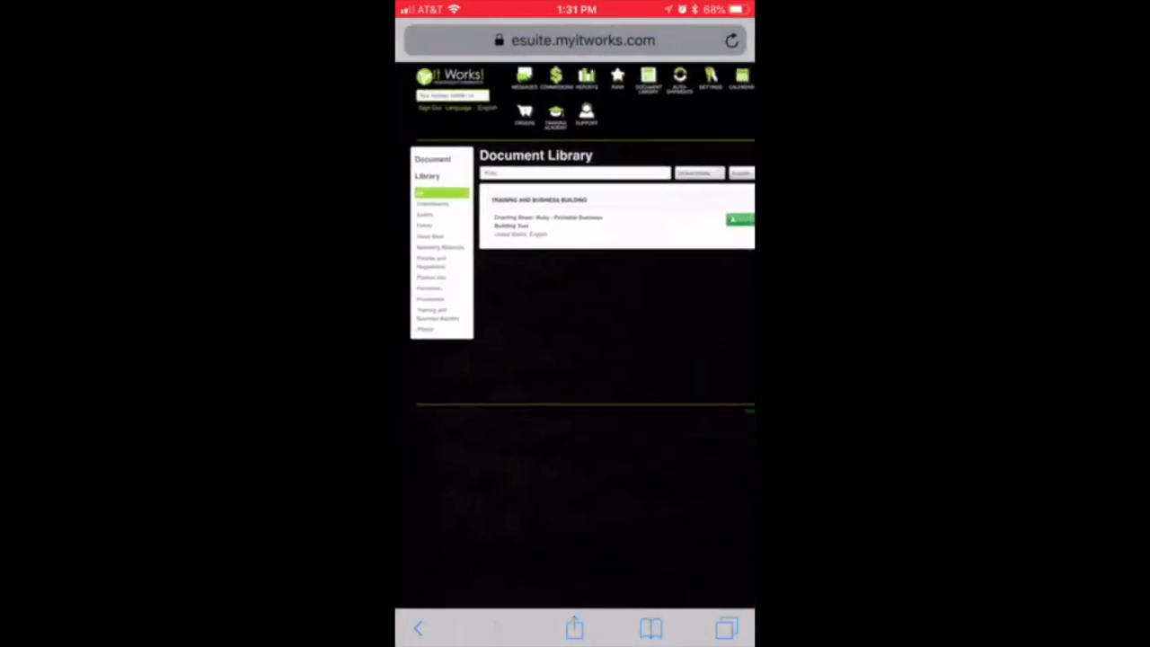